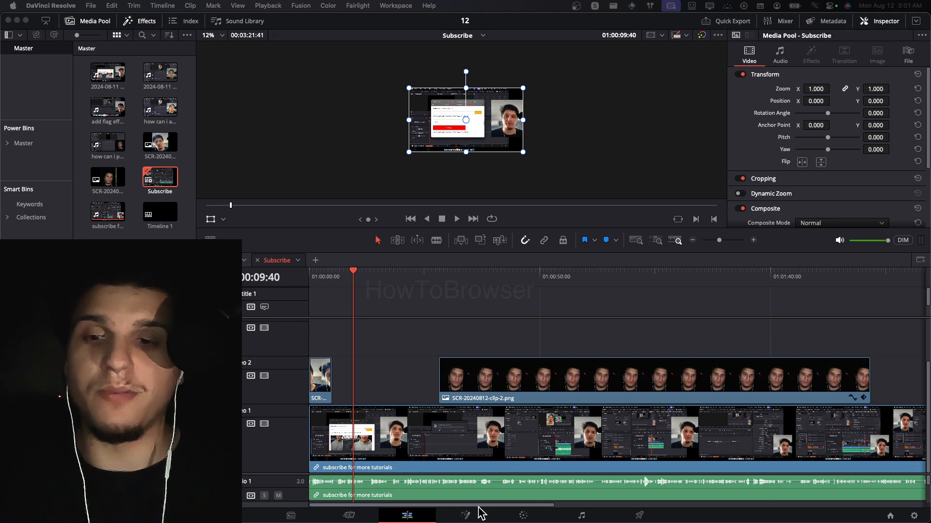
{"action": "mouse_move", "coordinate": [483, 366]}
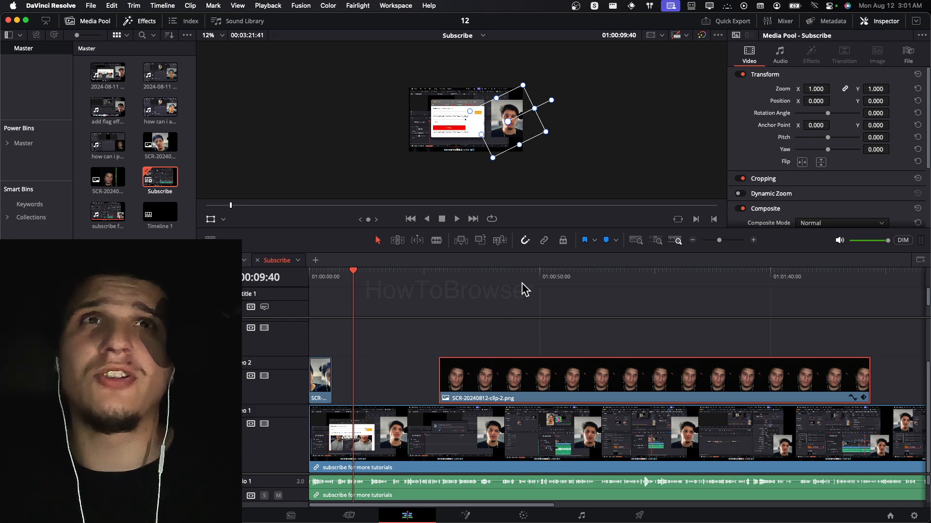
- Toggle the clip's Transform section off and on, then expand its settings again
{"action": "left_click", "coordinate": [765, 75]}
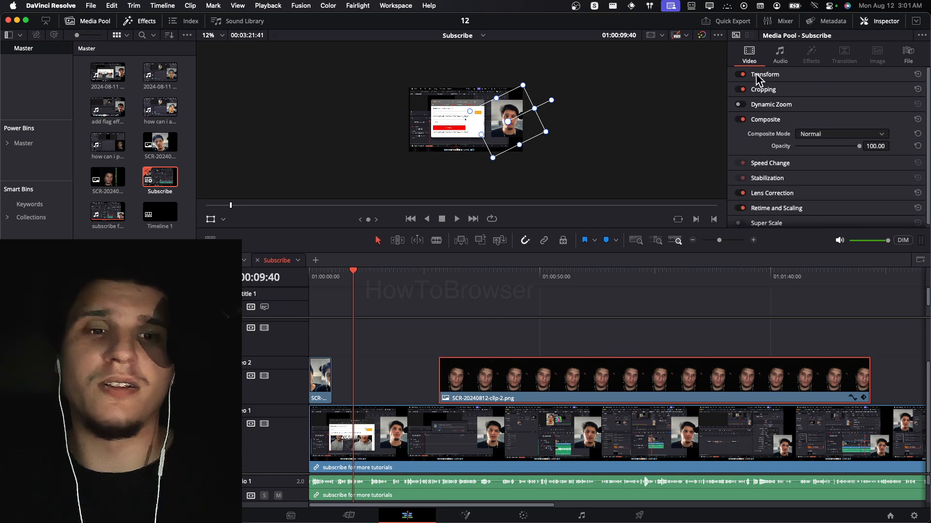
{"action": "left_click", "coordinate": [764, 73]}
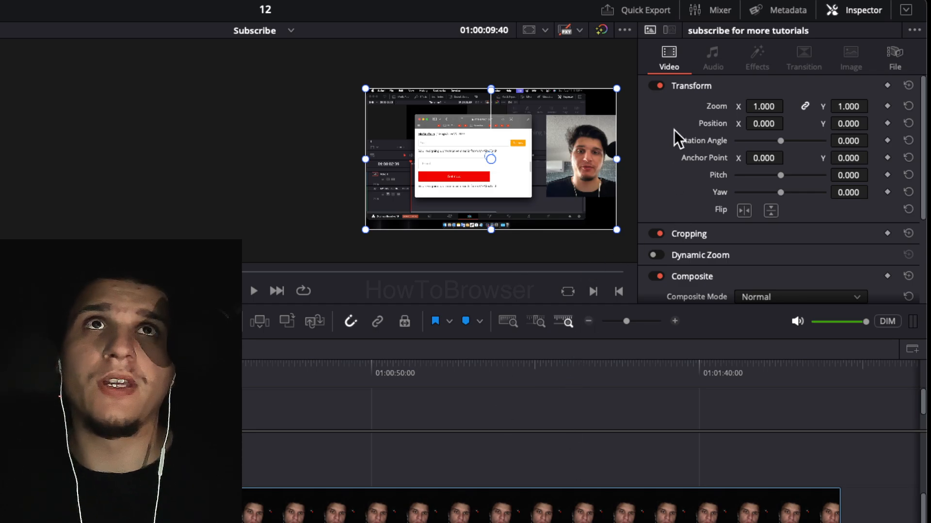
{"action": "left_click", "coordinate": [690, 85]}
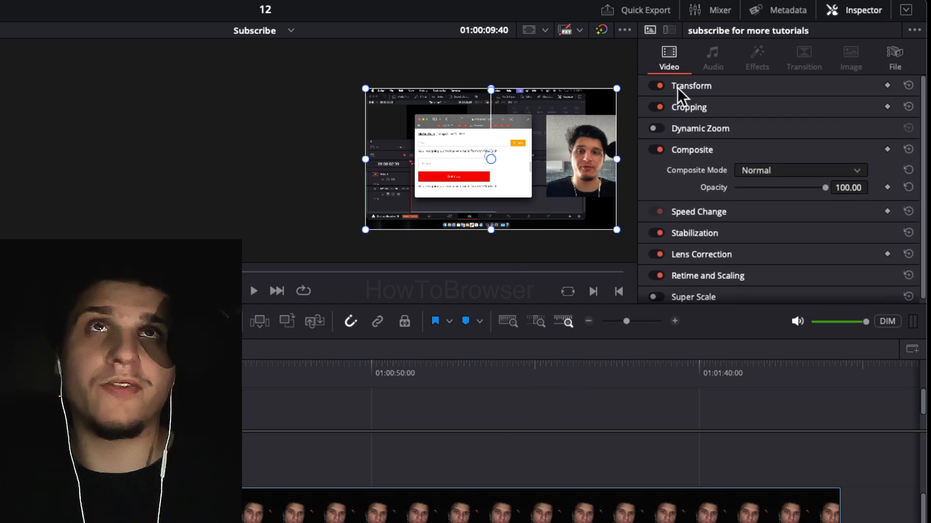
{"action": "left_click", "coordinate": [655, 86]}
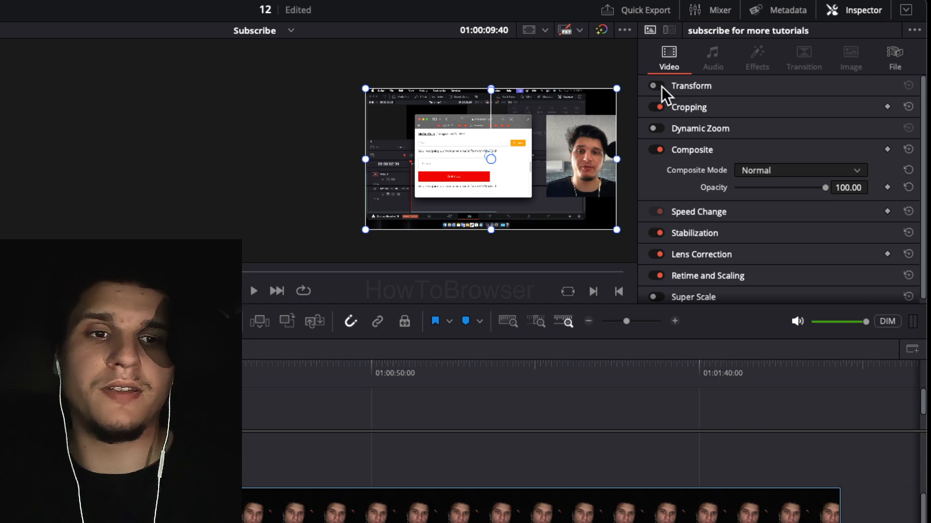
{"action": "left_click", "coordinate": [654, 86]}
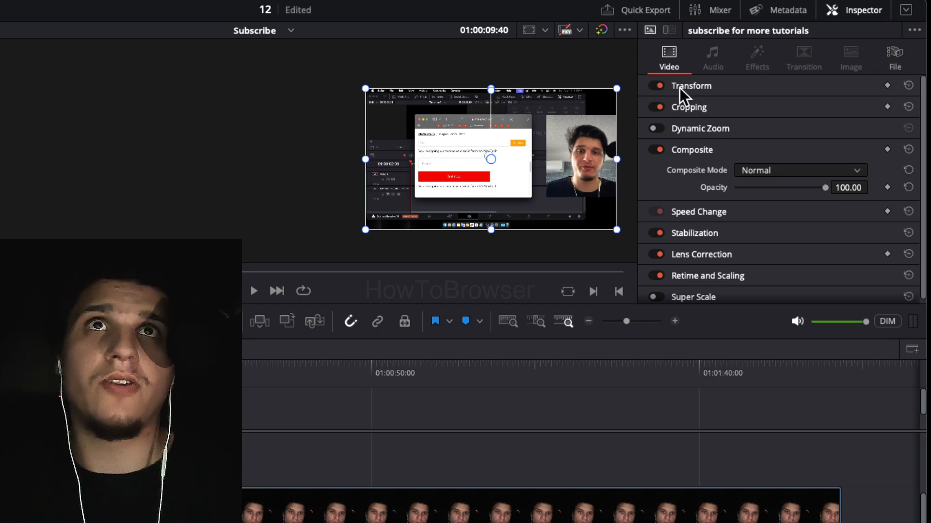
{"action": "left_click", "coordinate": [691, 85]}
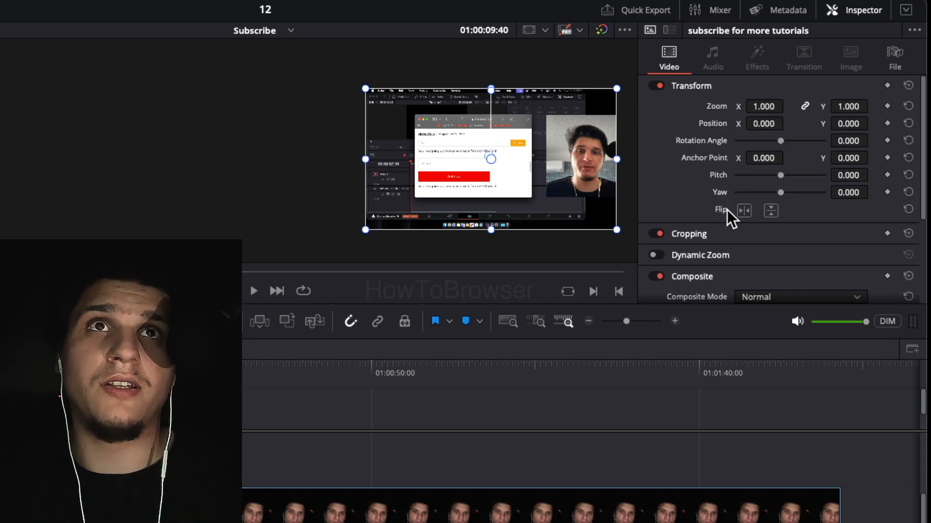
- Flip the subscribe video clip horizontally and then vertically
{"action": "left_click", "coordinate": [744, 211]}
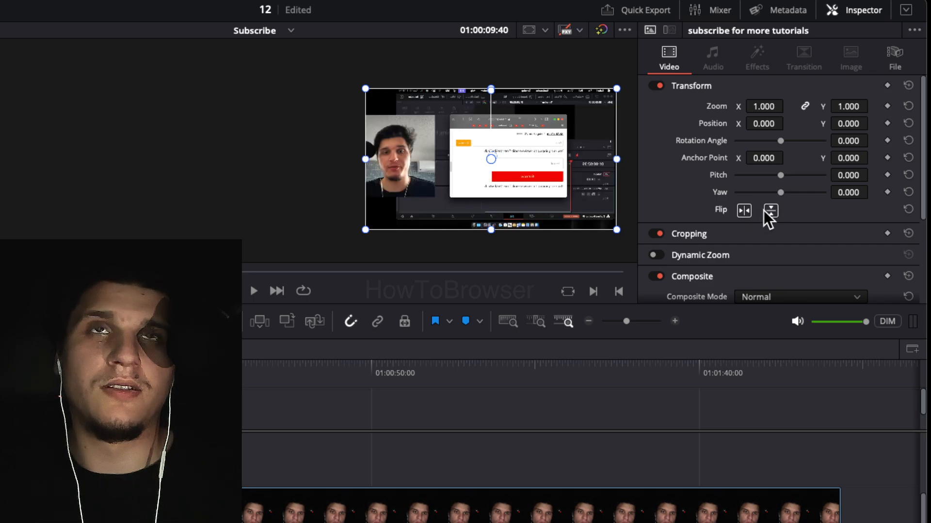
{"action": "left_click", "coordinate": [771, 211]}
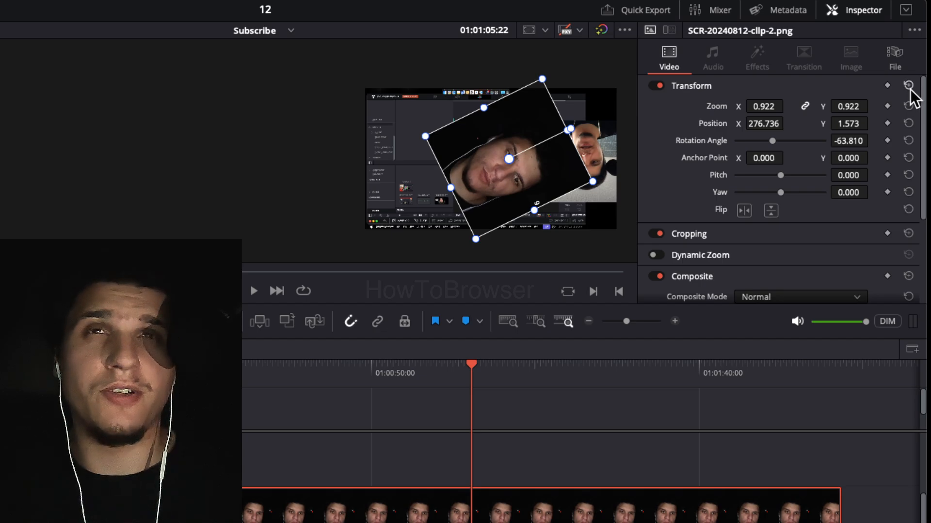
- Reset all Transform values of the PNG image clip, then return Zoom to 1.000
{"action": "left_click", "coordinate": [908, 85]}
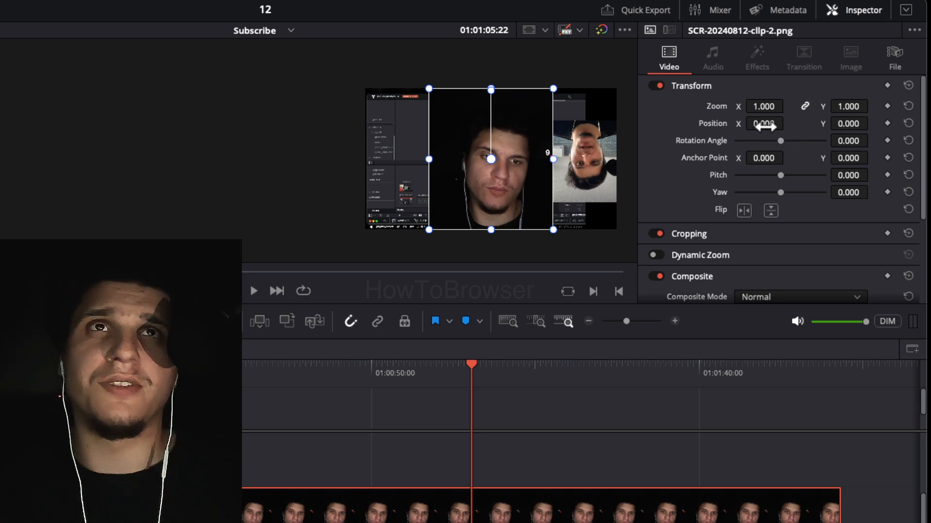
{"action": "mouse_move", "coordinate": [814, 118]}
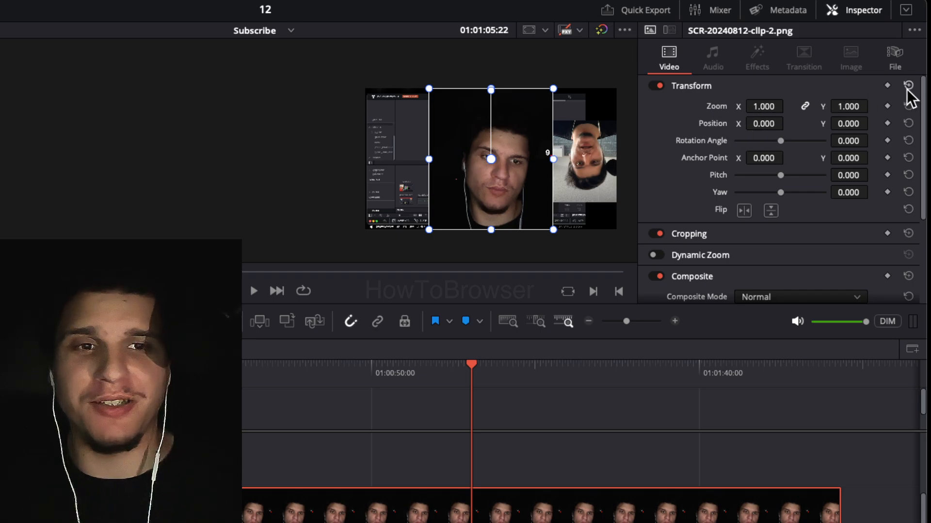
{"action": "mouse_move", "coordinate": [876, 110]}
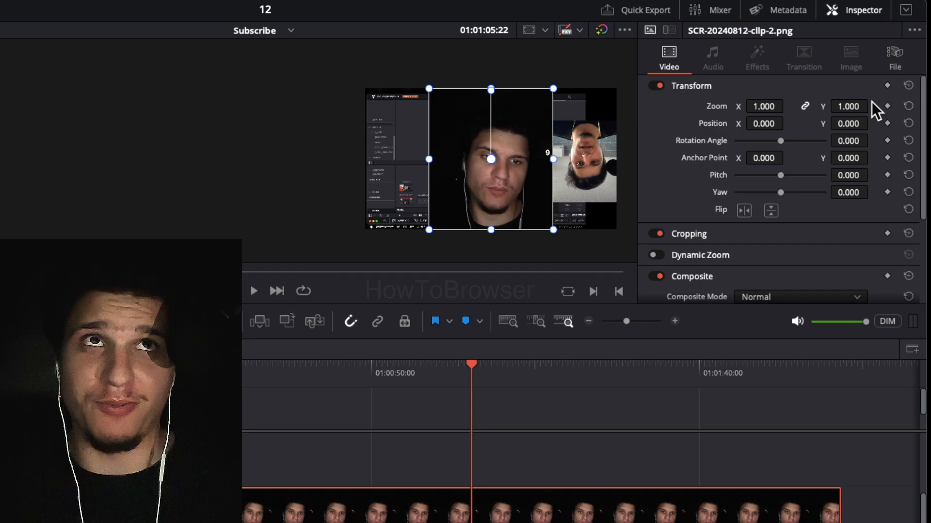
{"action": "mouse_move", "coordinate": [881, 160]}
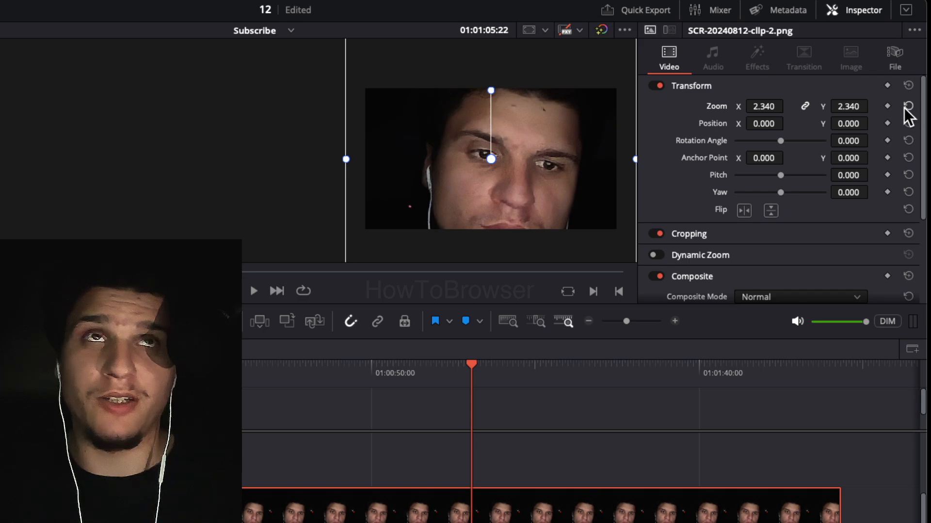
{"action": "left_click", "coordinate": [908, 106]}
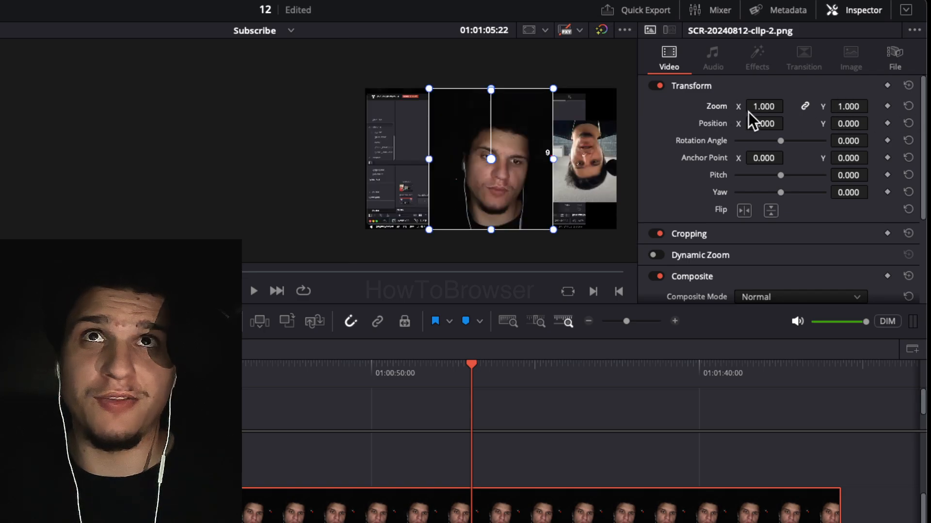